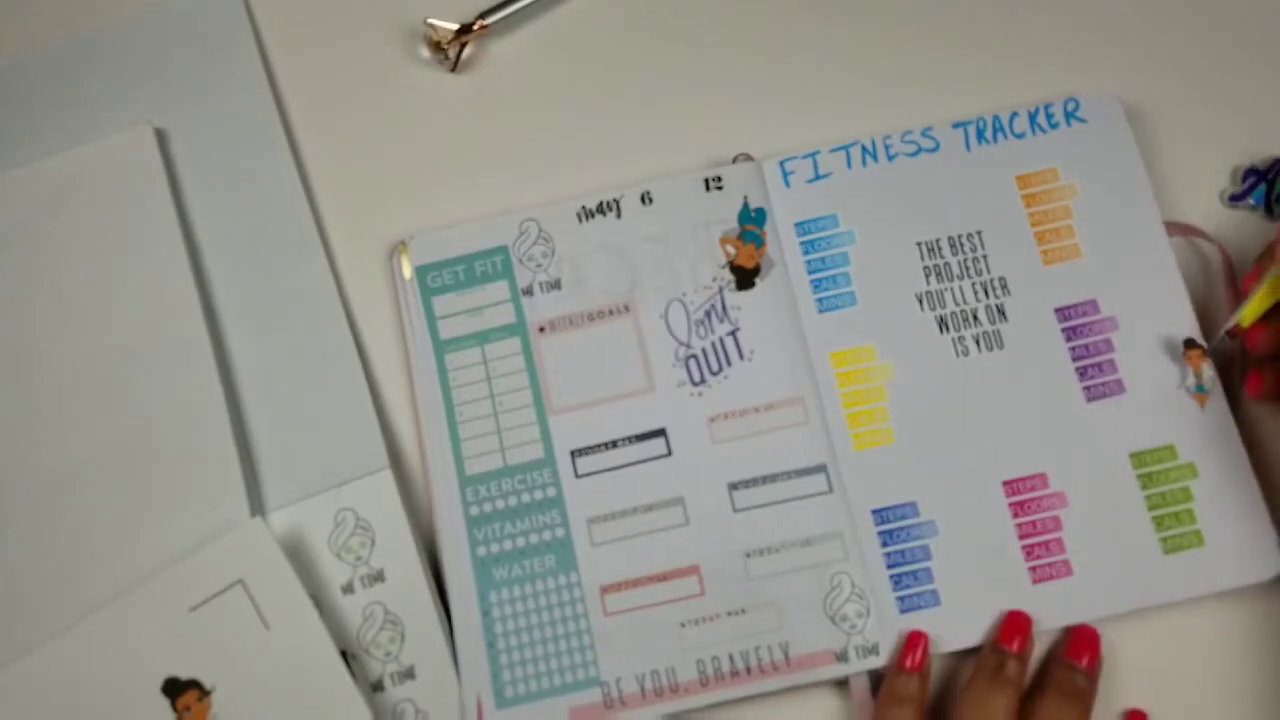
{"action": "mouse_move", "coordinate": [1000, 400]}
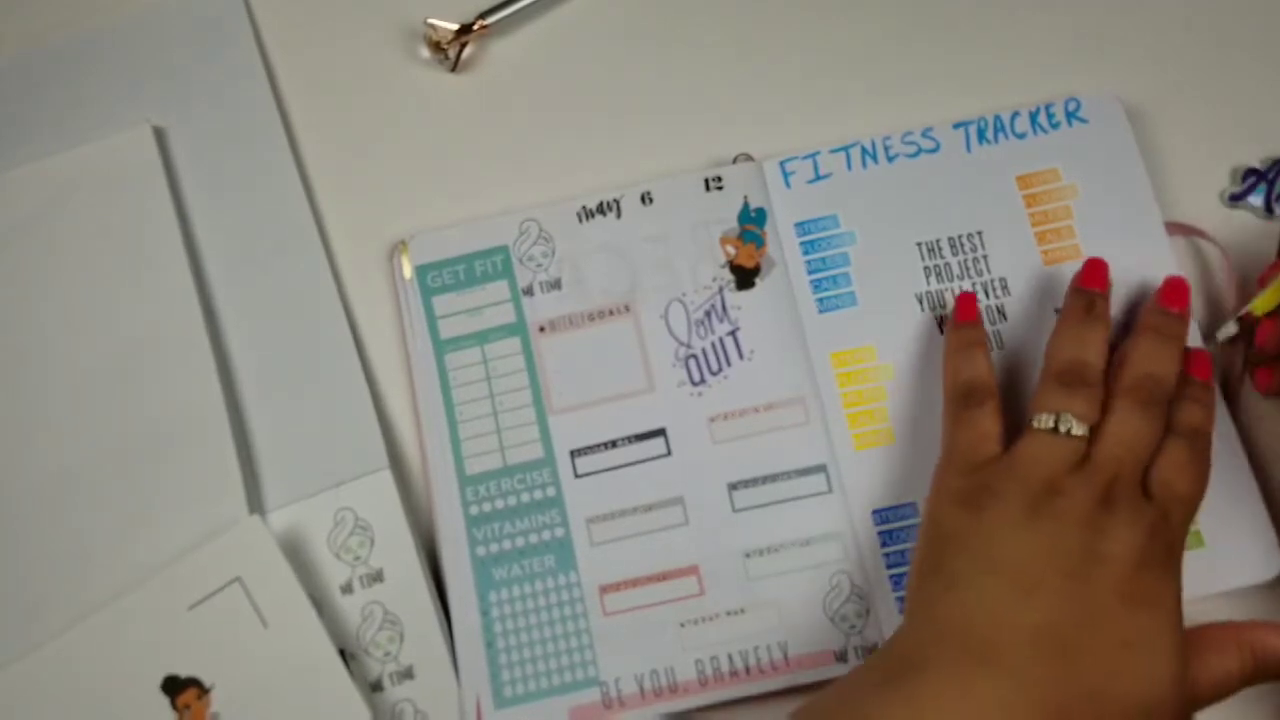